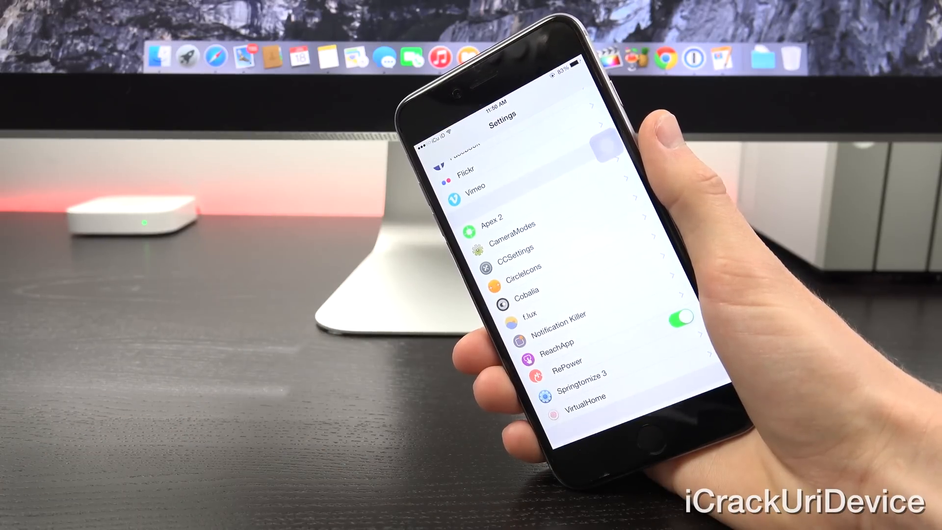
Open Cobalia's preferences page, showing Enabled and Switches turned on
click(515, 292)
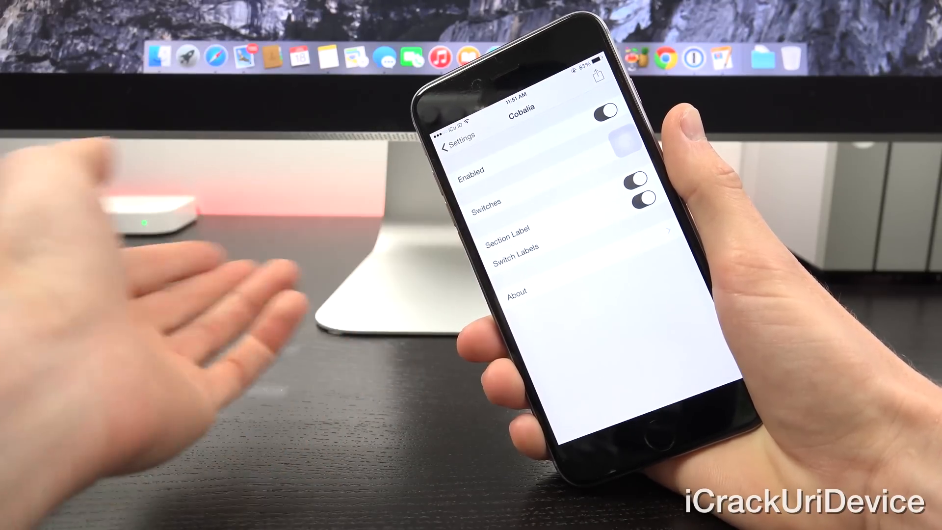
Within Cobalia's switch list, open the Respring switch's tap and hold action options
click(486, 203)
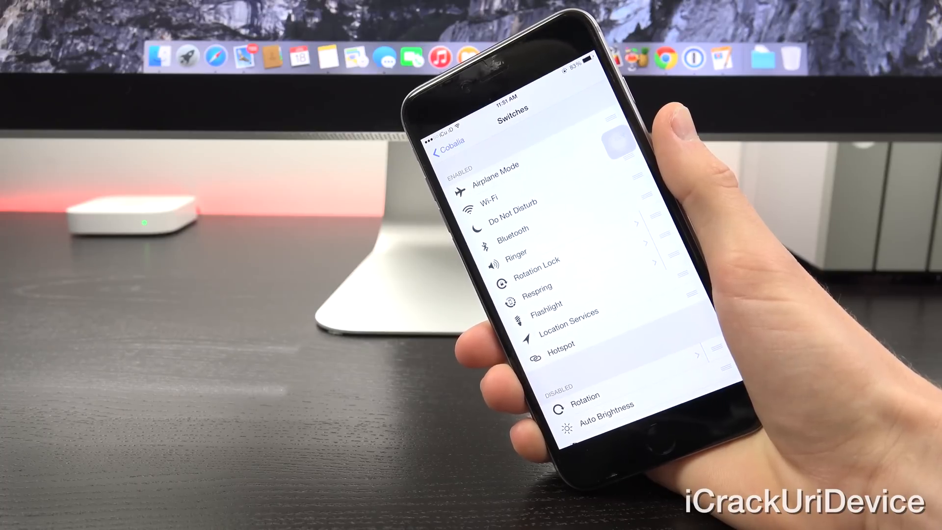
click(537, 259)
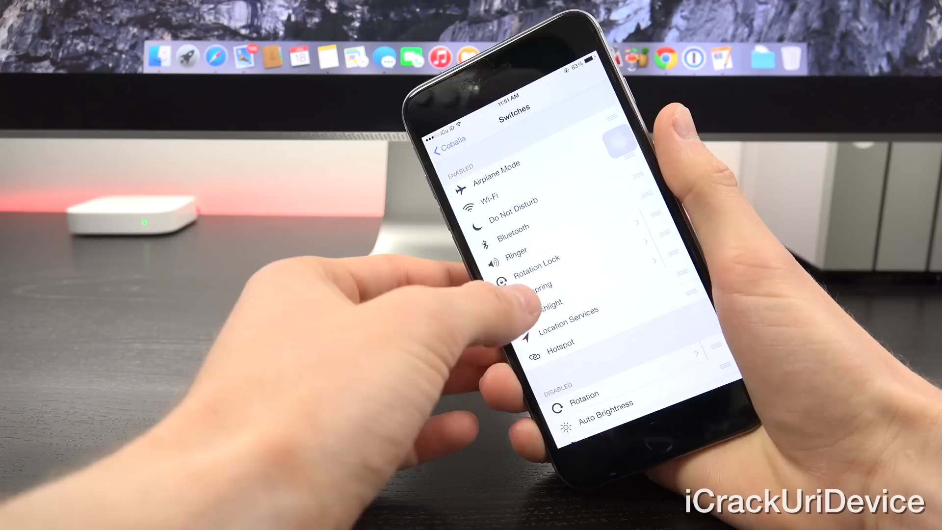
click(535, 284)
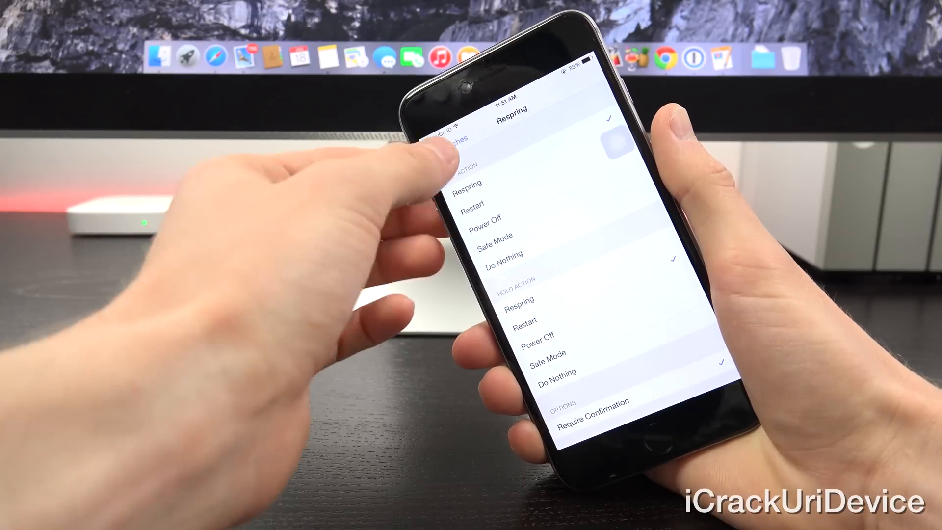
click(444, 140)
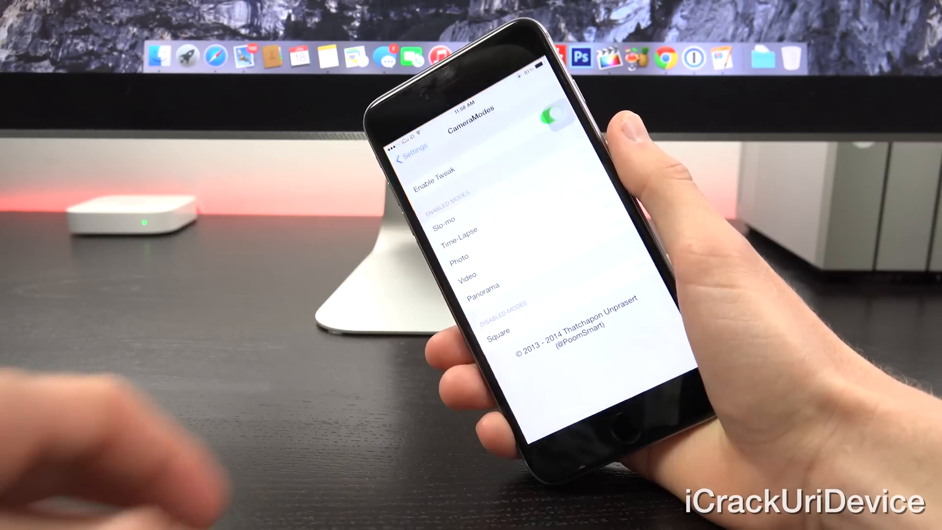
Leave the CameraModes page where Square is listed under disabled modes
click(409, 158)
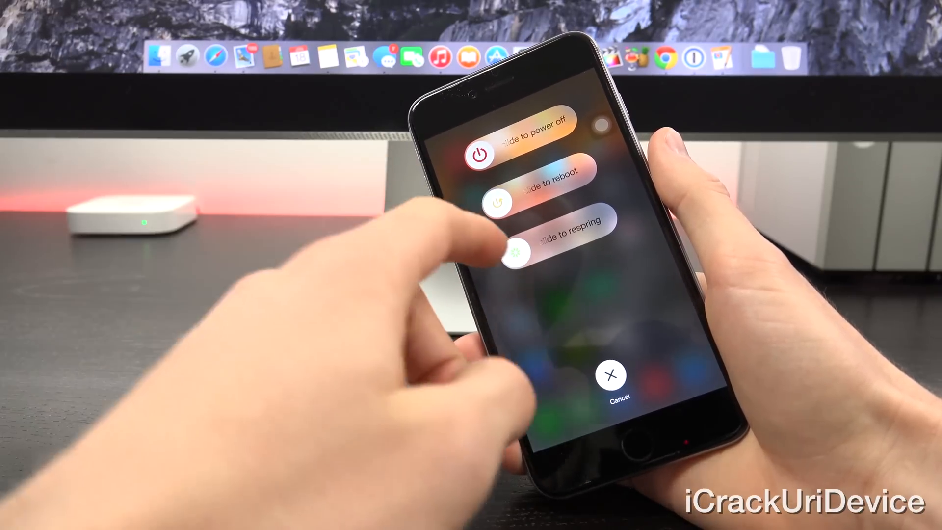
Slide to respring in the power menu so the device returns to the home screen
drag(518, 251, 600, 251)
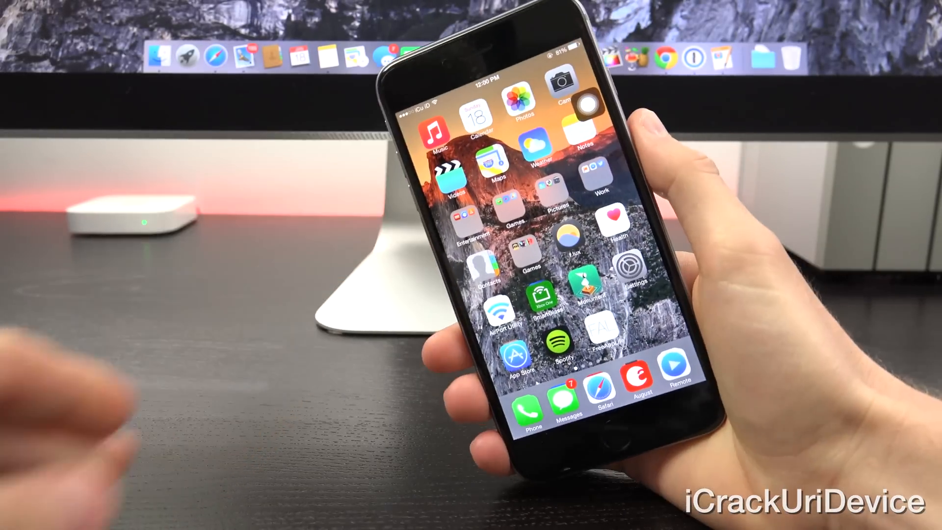
In Settings, reach CircleIcons and show its Icons shape choices: Default (Rounded Corners) or Circle
click(627, 271)
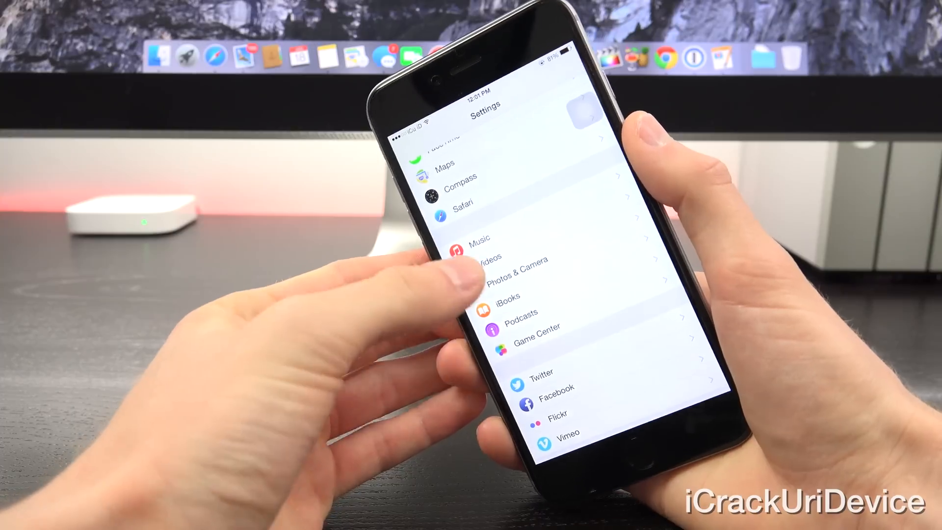
scroll(down, 3)
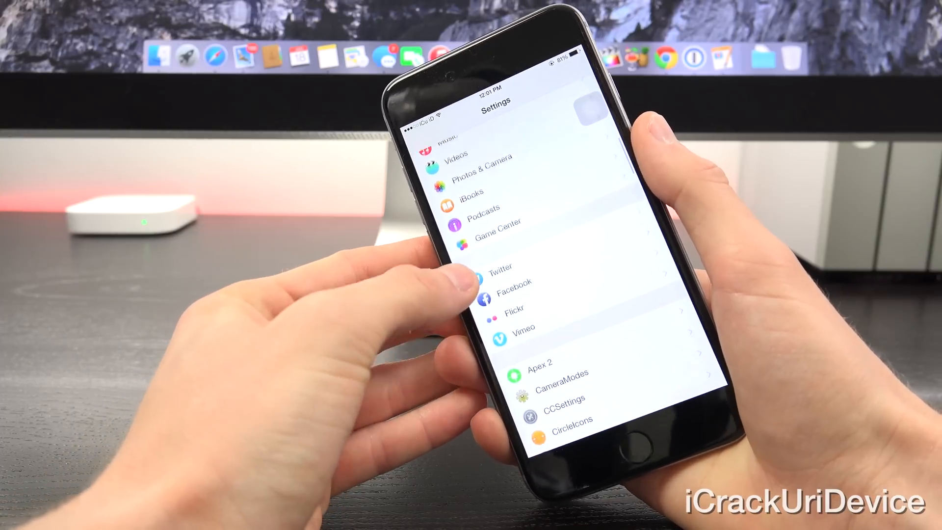
scroll(down, 3)
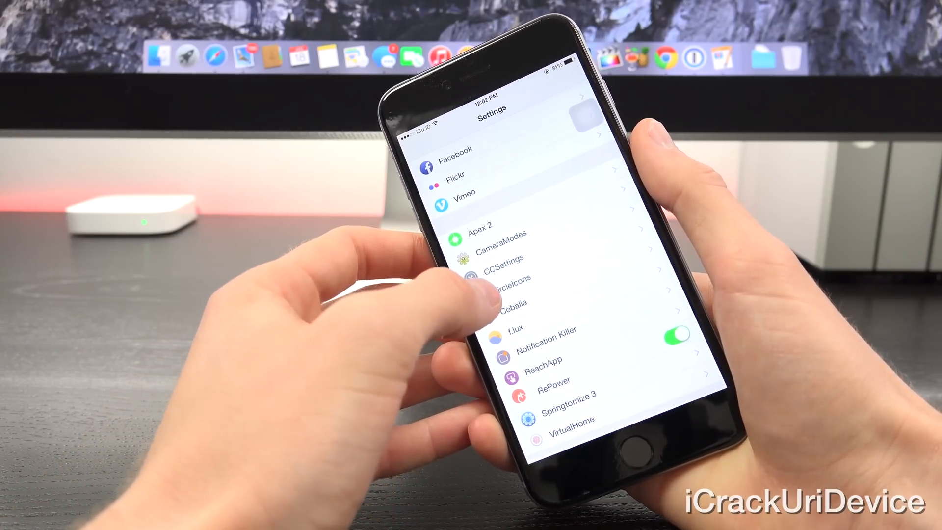
click(507, 277)
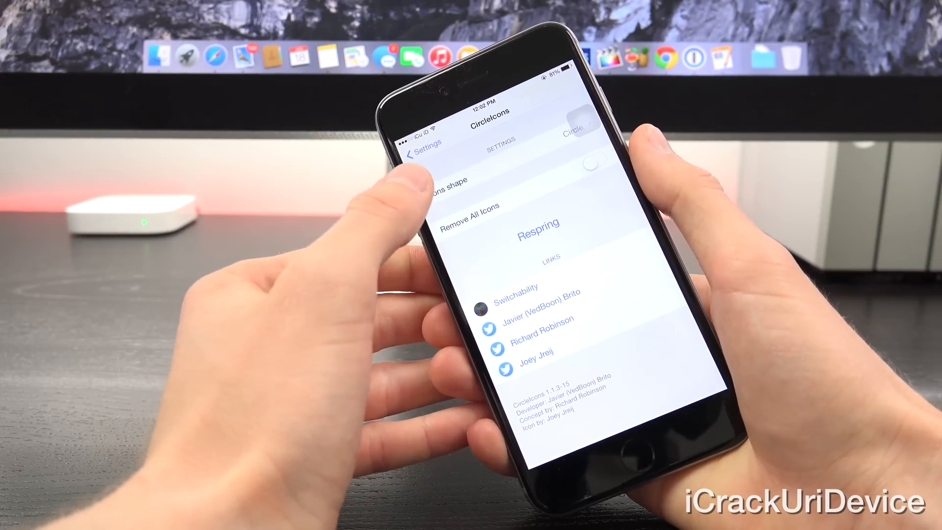
click(448, 181)
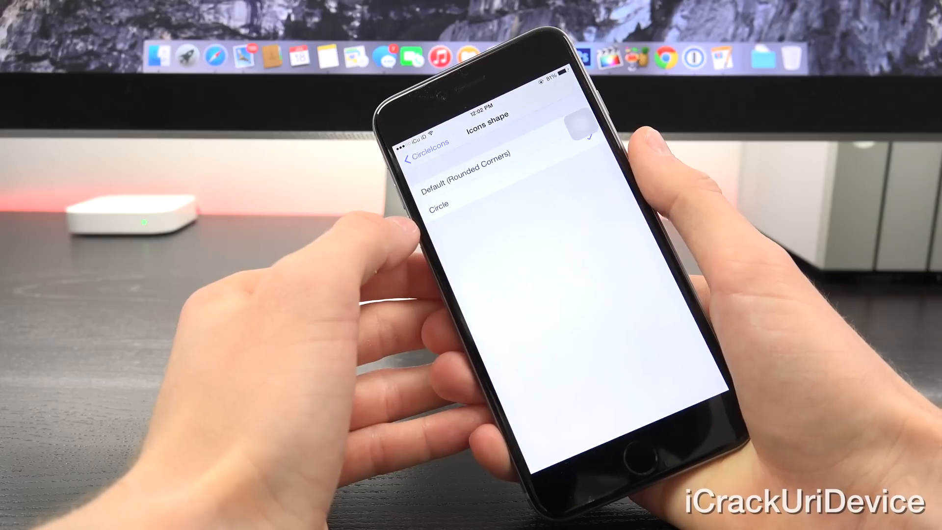